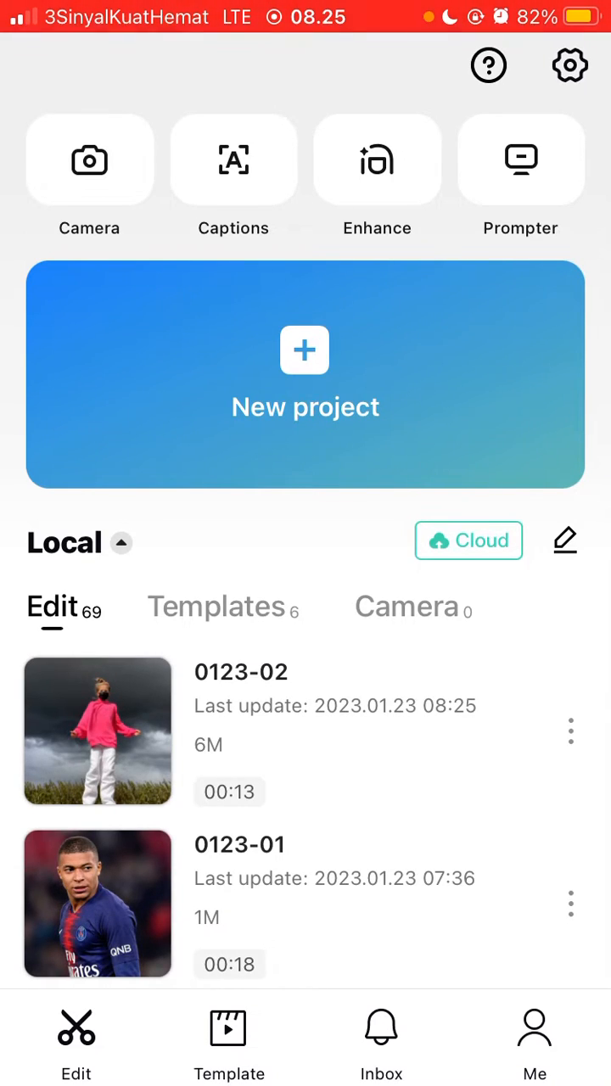
Open the 0123-02 dancing project and reveal the clip's editing toolbar.
left_click(96, 731)
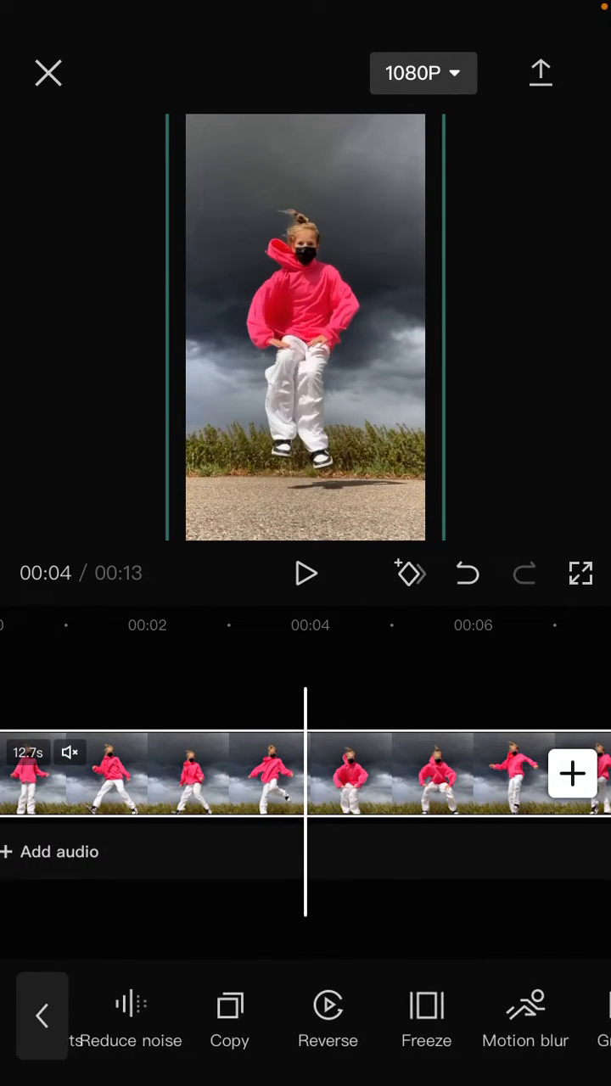
scroll("left", 3)
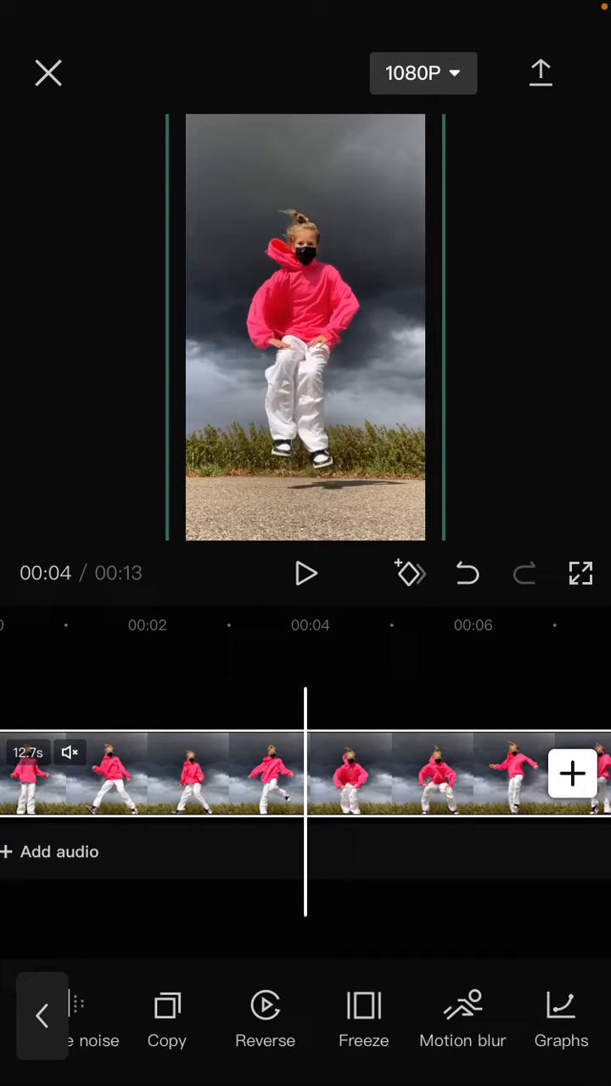
Browse the Graphs speed-curve presets from Ease In through Flow 5 without applying one.
left_click(560, 1018)
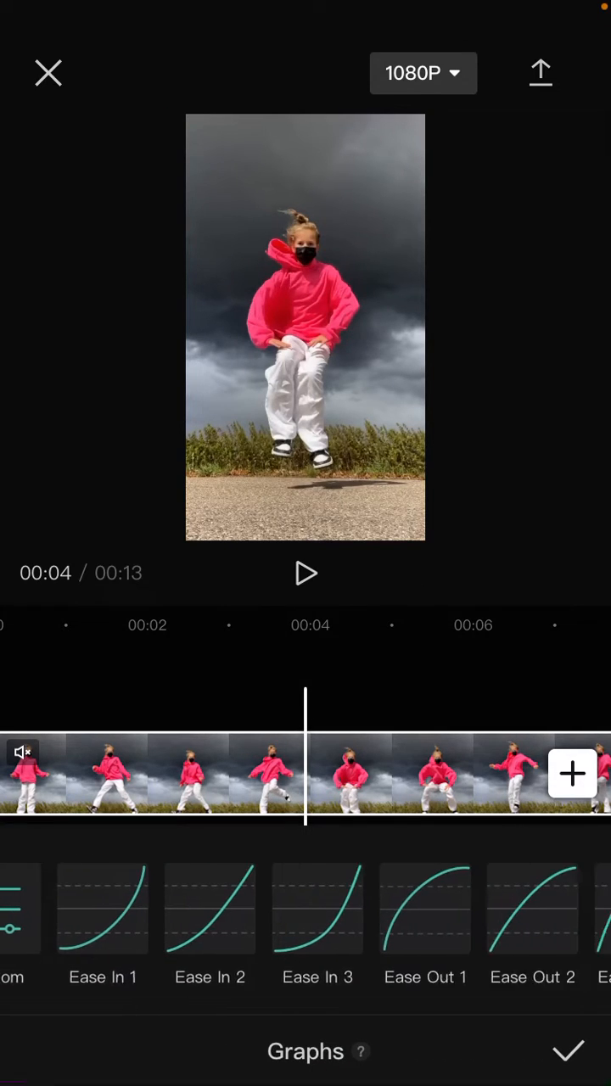
scroll("left", 3)
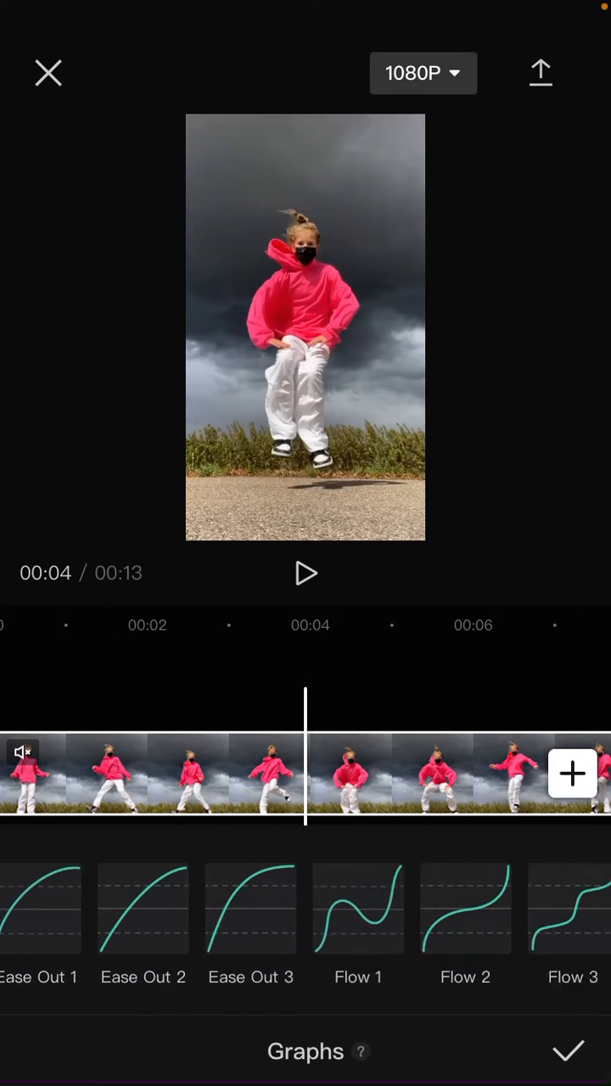
scroll("left", 3)
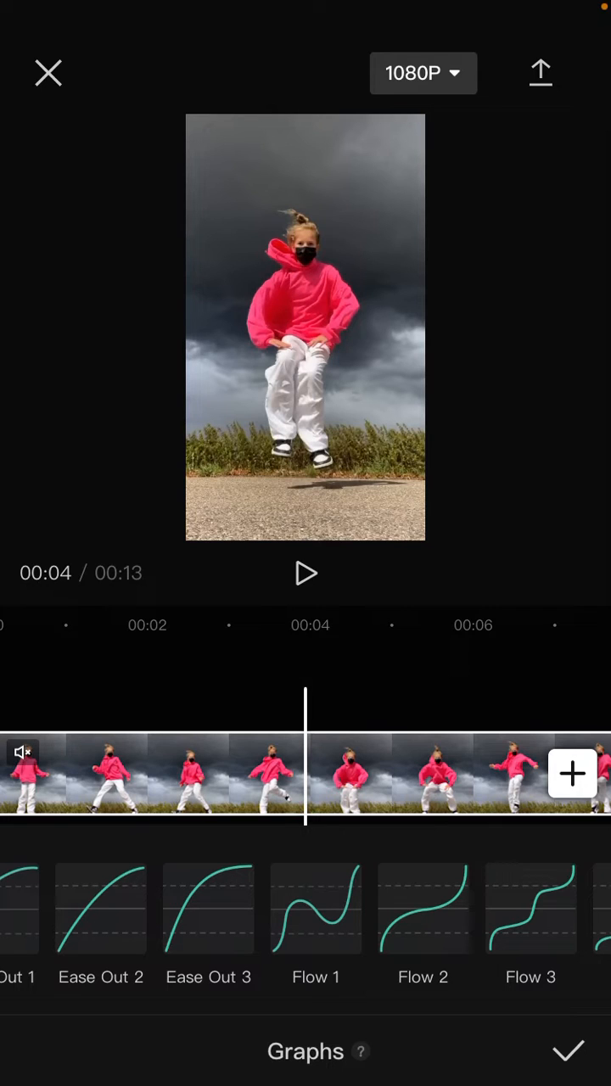
scroll("left", 3)
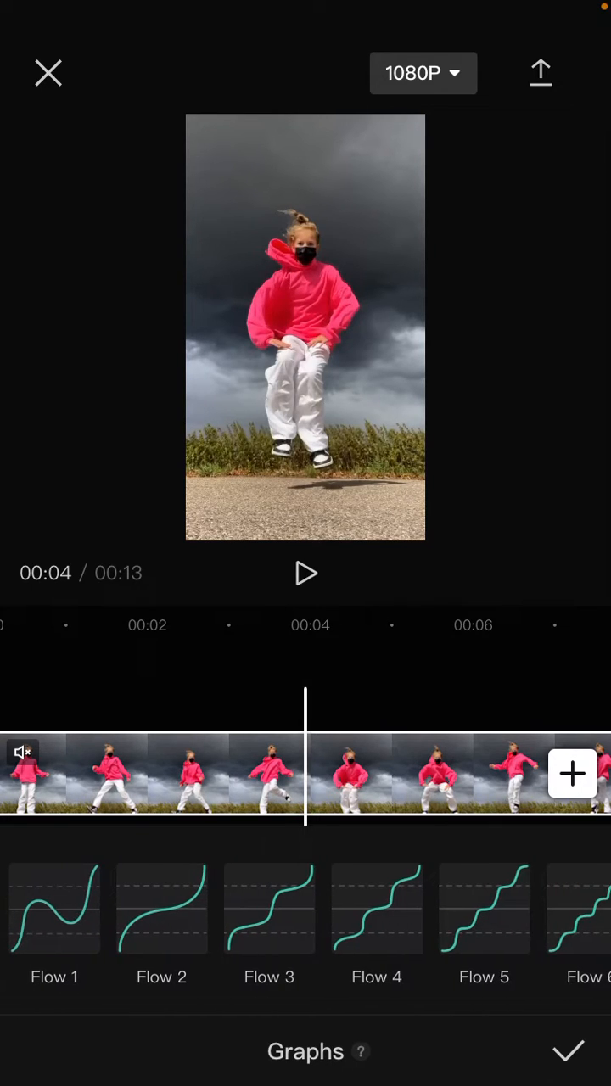
scroll("left", 3)
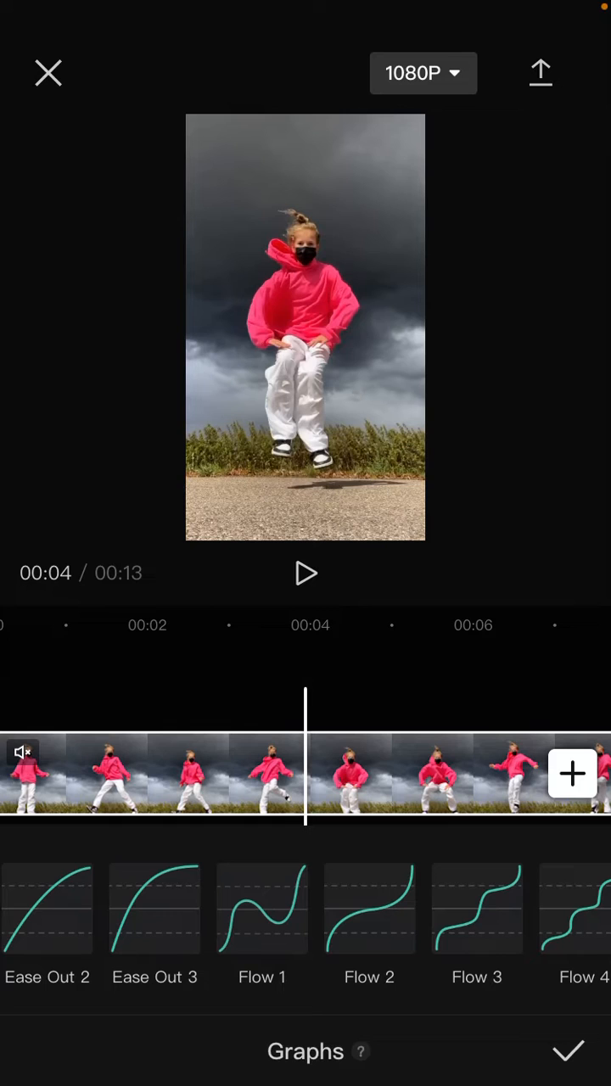
Apply the Flow 1 speed curve and play the clip through to its 13-second end.
left_click(305, 574)
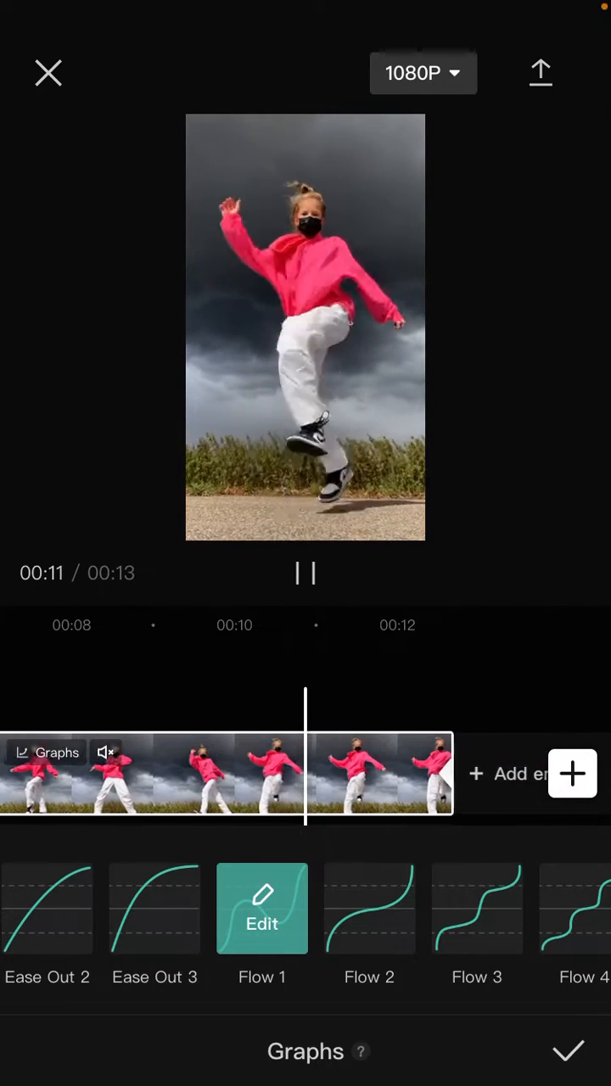
left_click(306, 573)
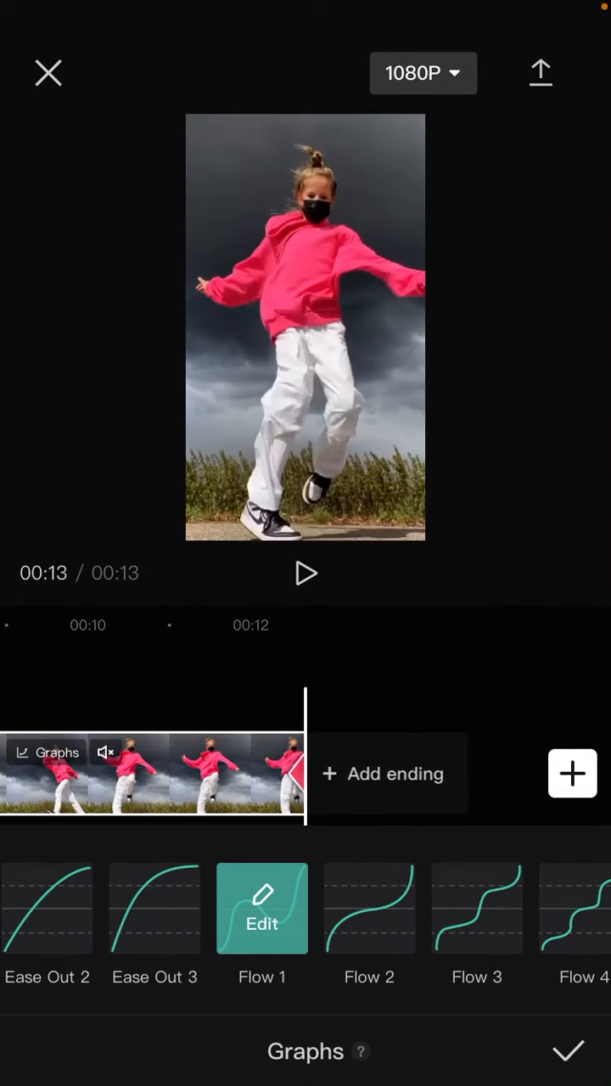